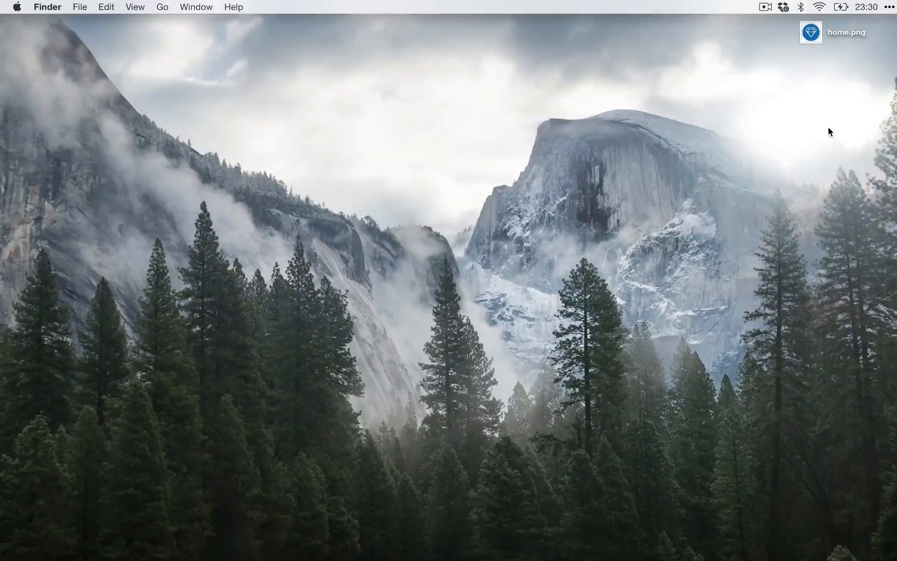
pyautogui.moveTo(254, 304)
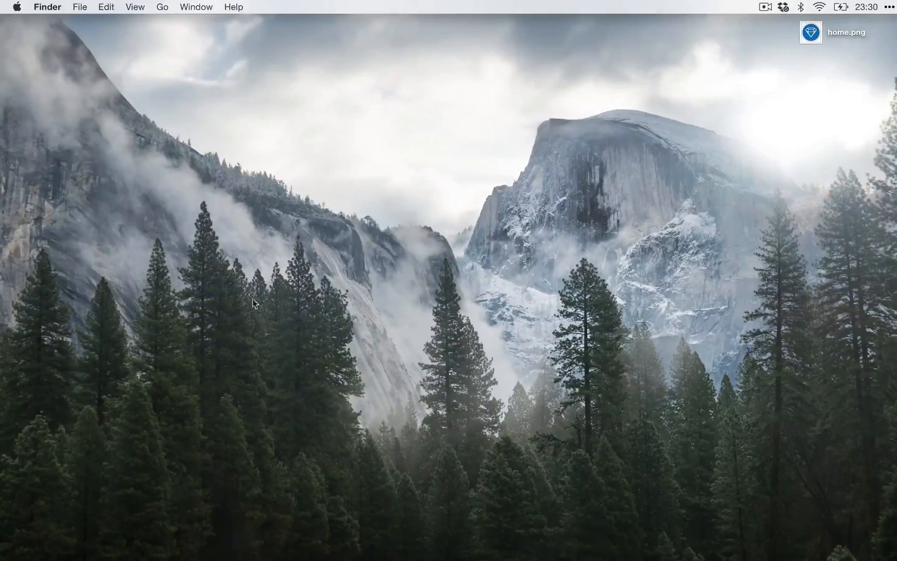
pyautogui.moveTo(95, 534)
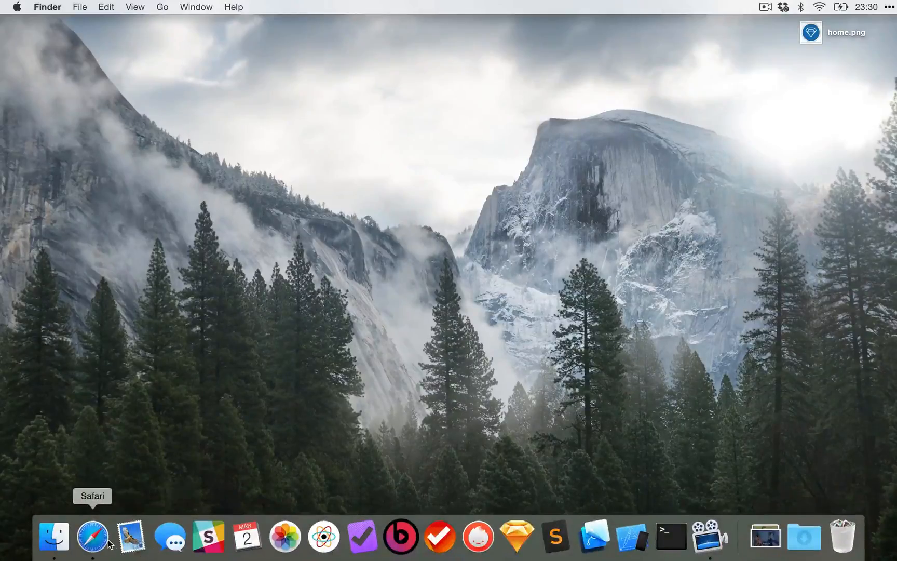
# - Scroll through the Facebook Home announcement, then switch to AppleInsider's Quartz Composer article
pyautogui.click(92, 536)
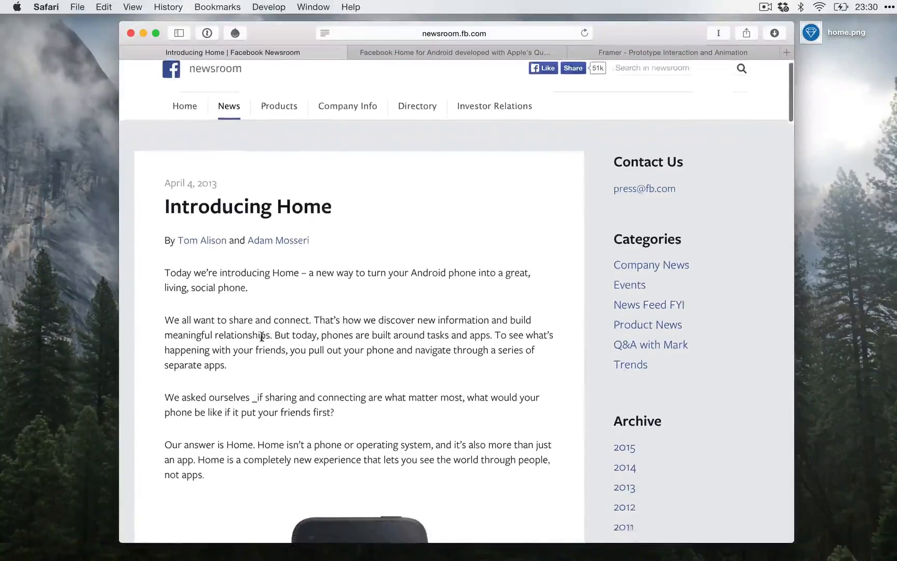
pyautogui.scroll(-3)
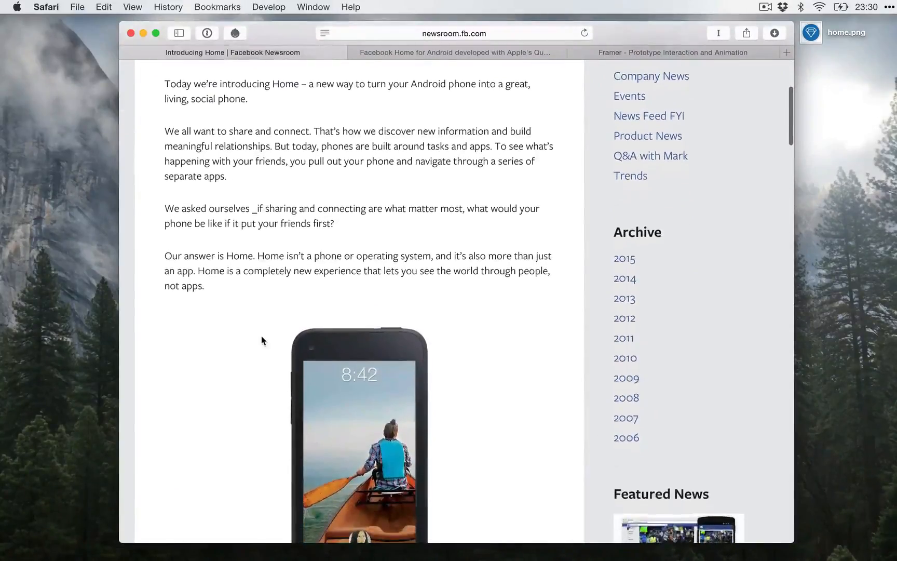
pyautogui.scroll(-3)
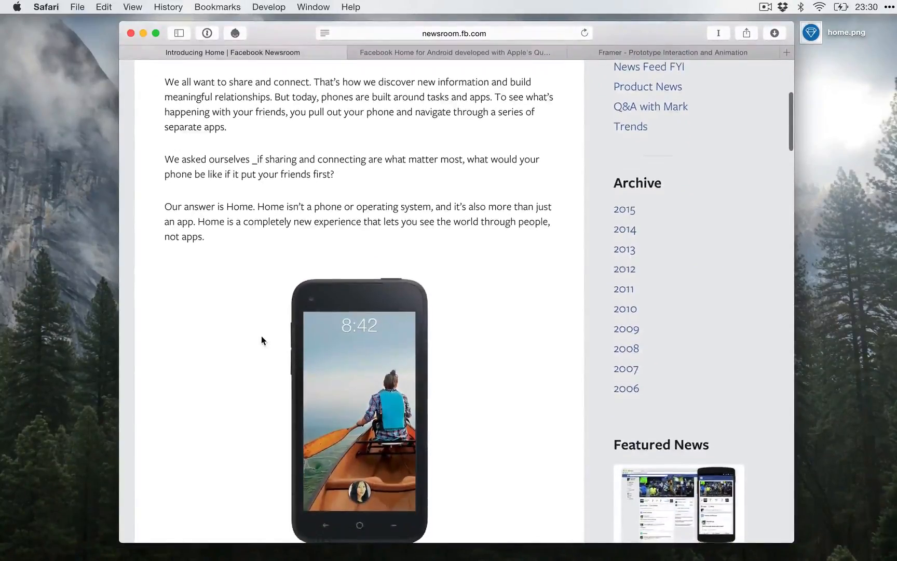
pyautogui.scroll(-3)
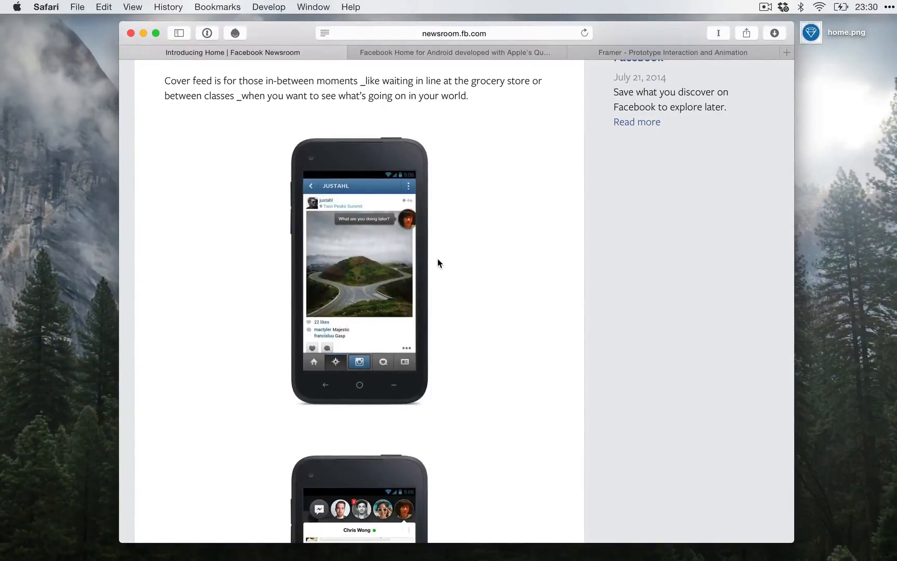
pyautogui.moveTo(468, 153)
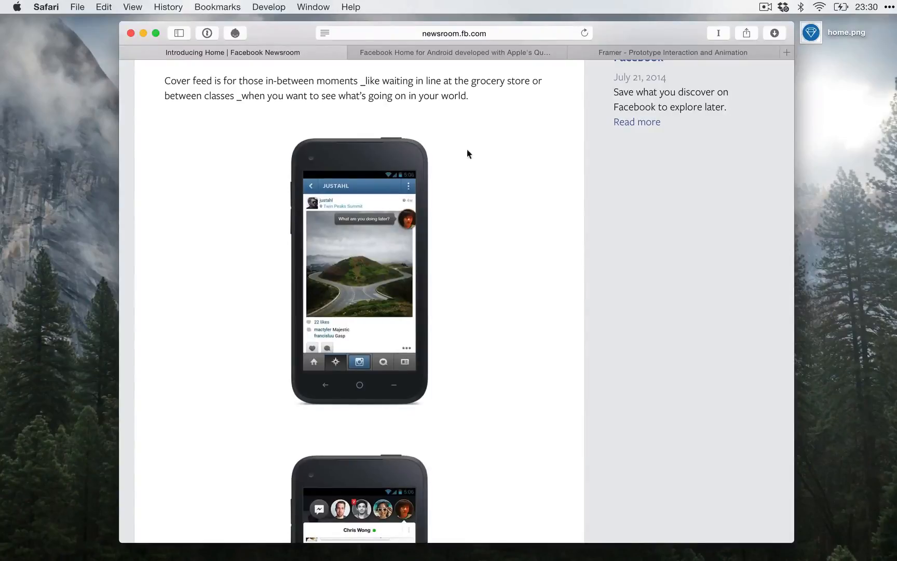
pyautogui.click(453, 52)
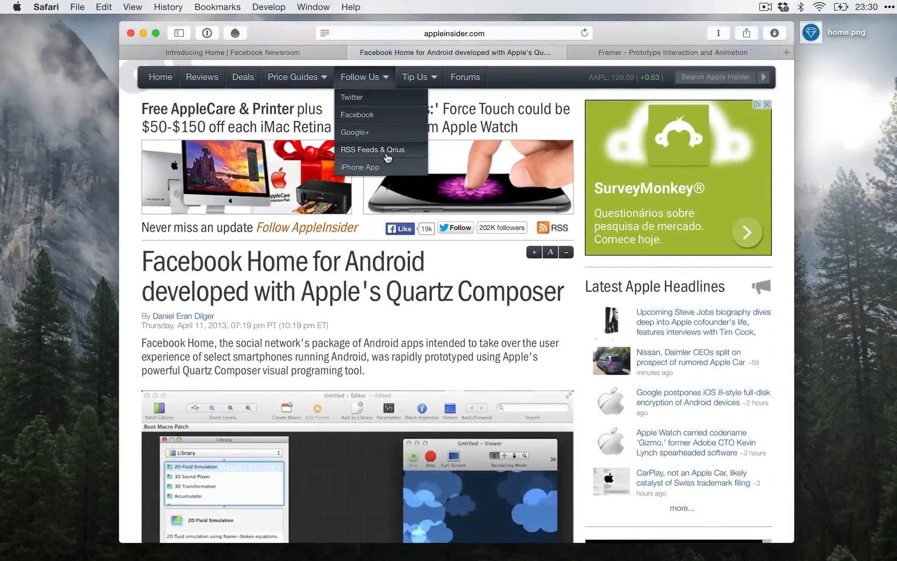
pyautogui.scroll(-3)
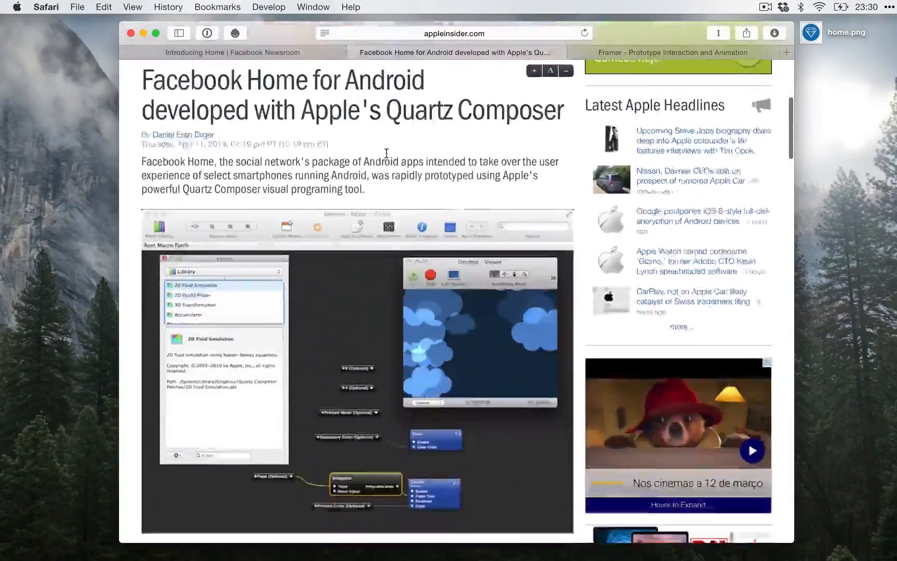
pyautogui.scroll(-3)
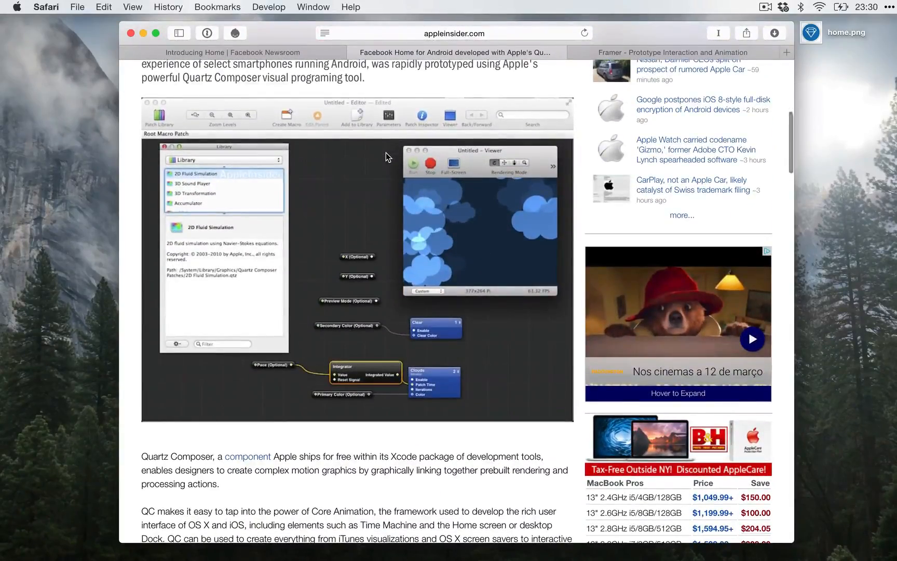
pyautogui.scroll(-3)
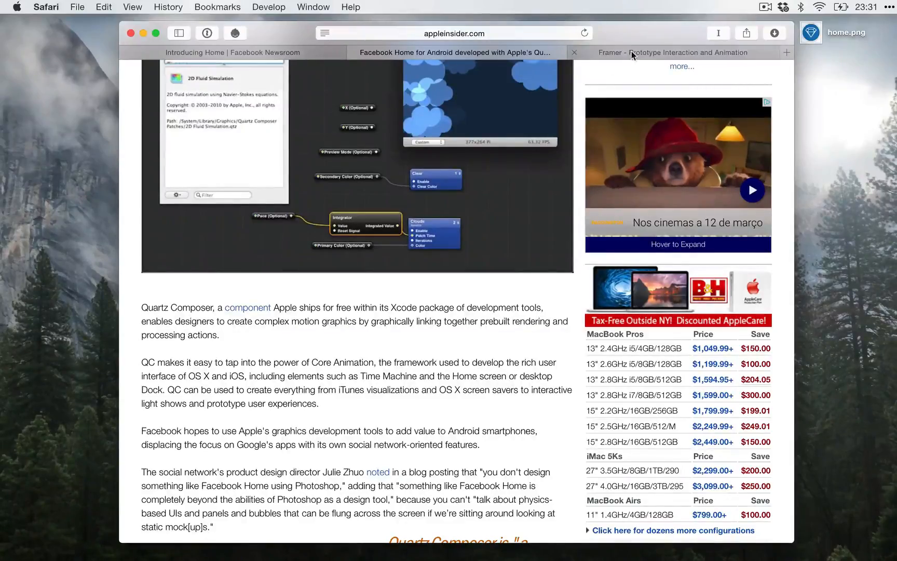
# - Browse the framerjs.com homepage's feature overview and return toward the top
pyautogui.click(672, 52)
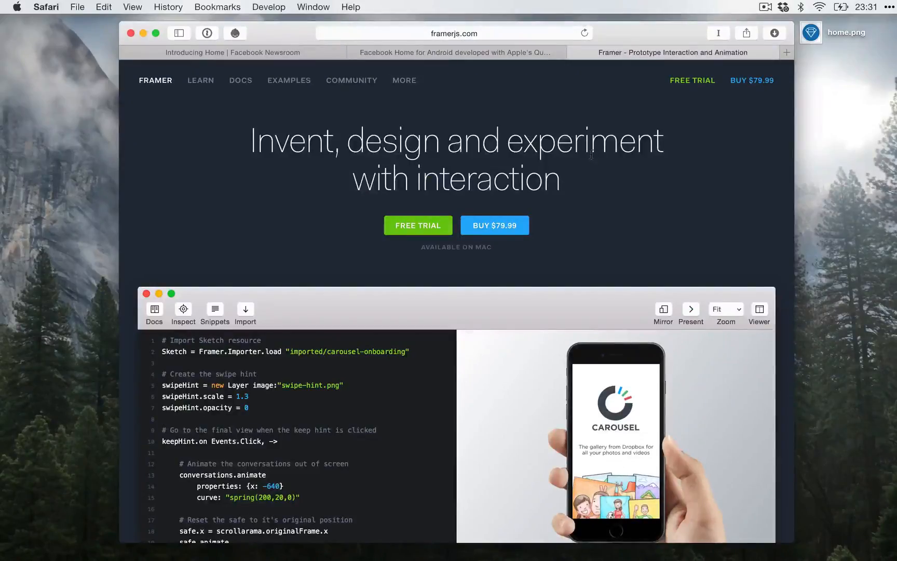
pyautogui.scroll(-3)
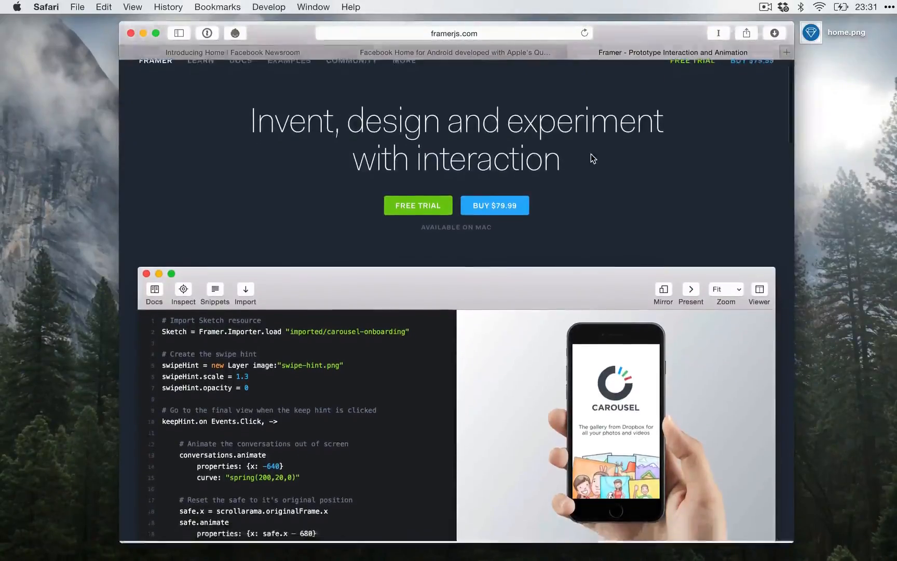
pyautogui.scroll(-3)
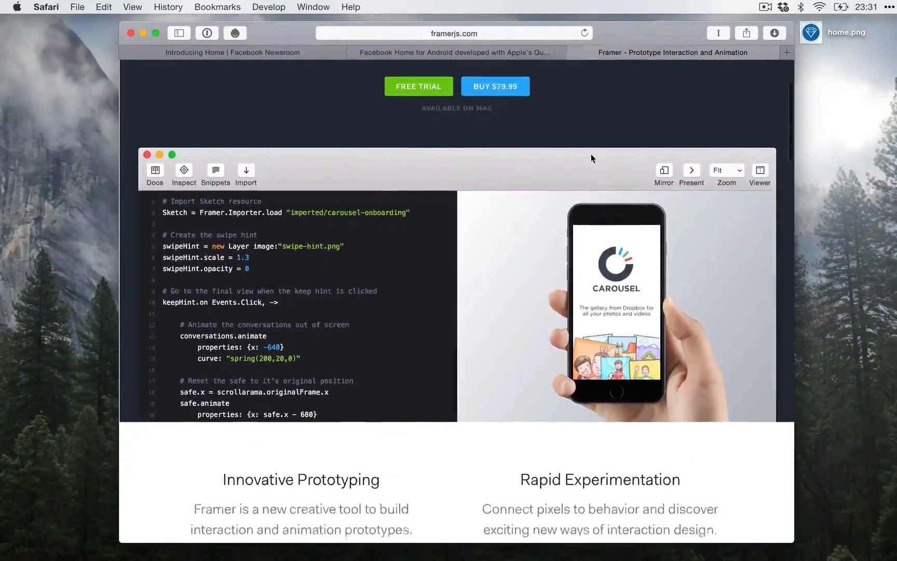
pyautogui.scroll(-3)
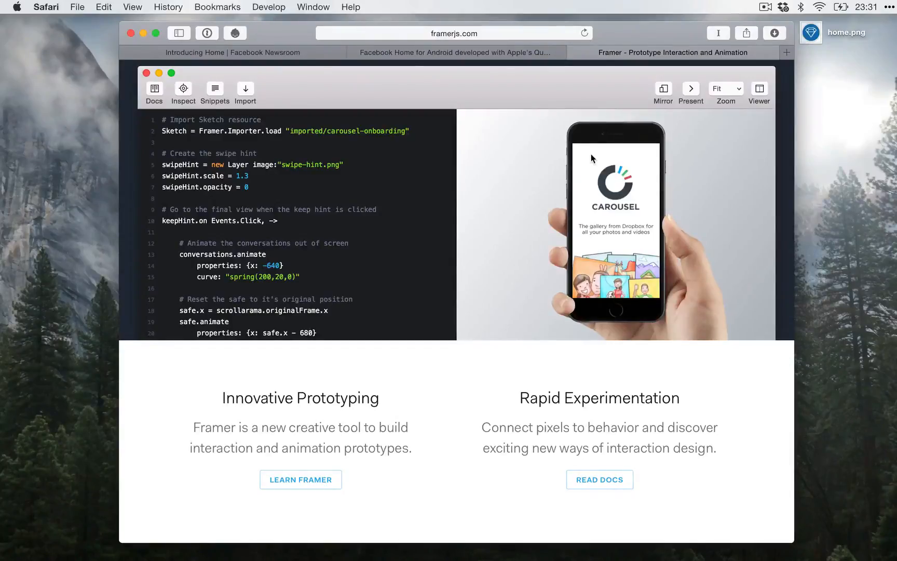
pyautogui.scroll(-3)
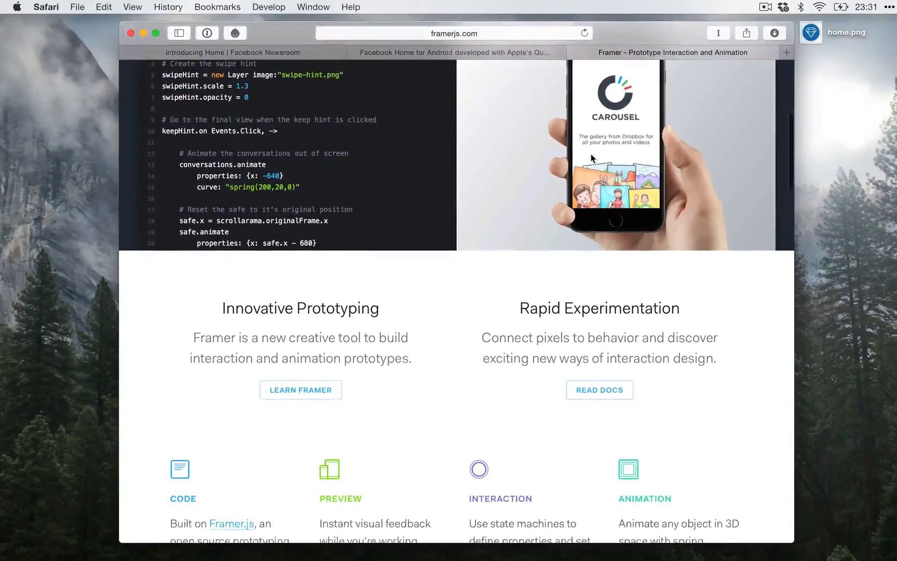
pyautogui.scroll(-3)
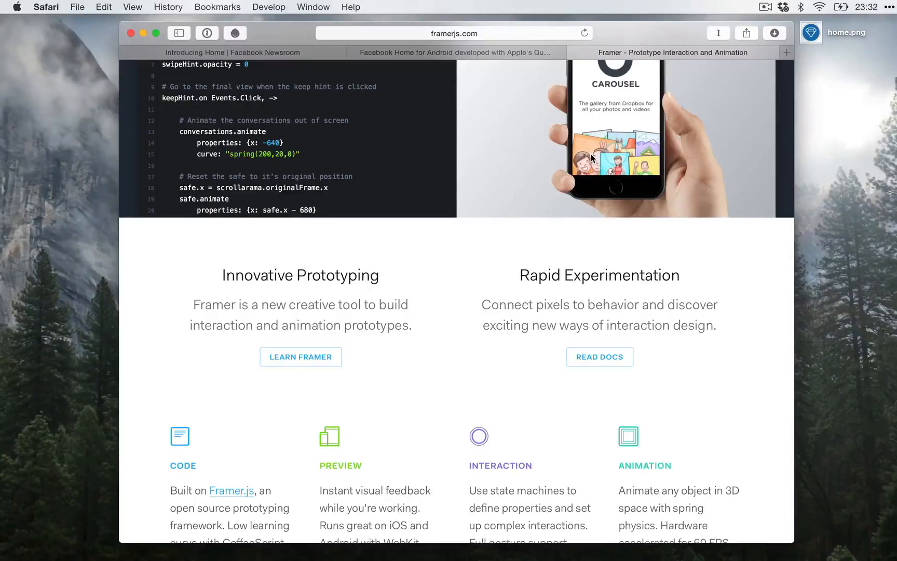
pyautogui.scroll(-3)
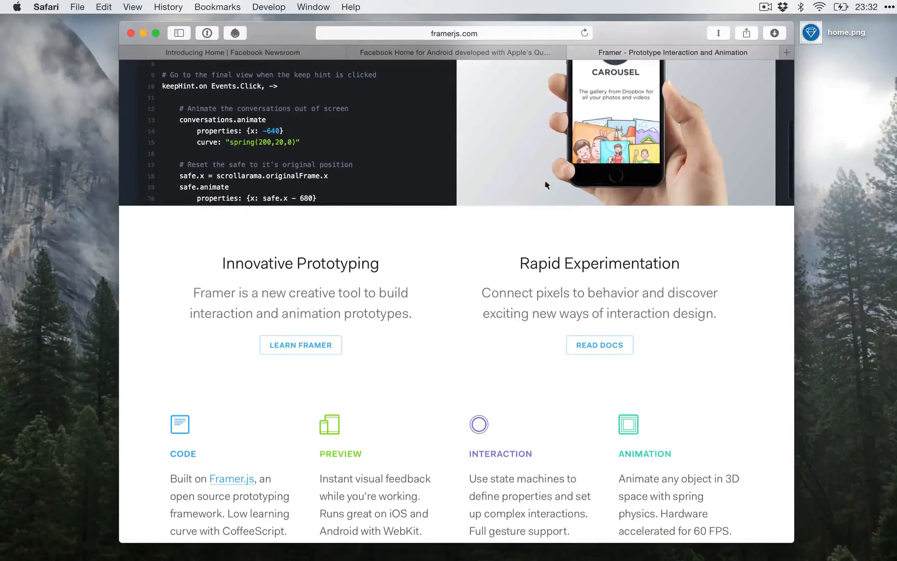
pyautogui.scroll(3)
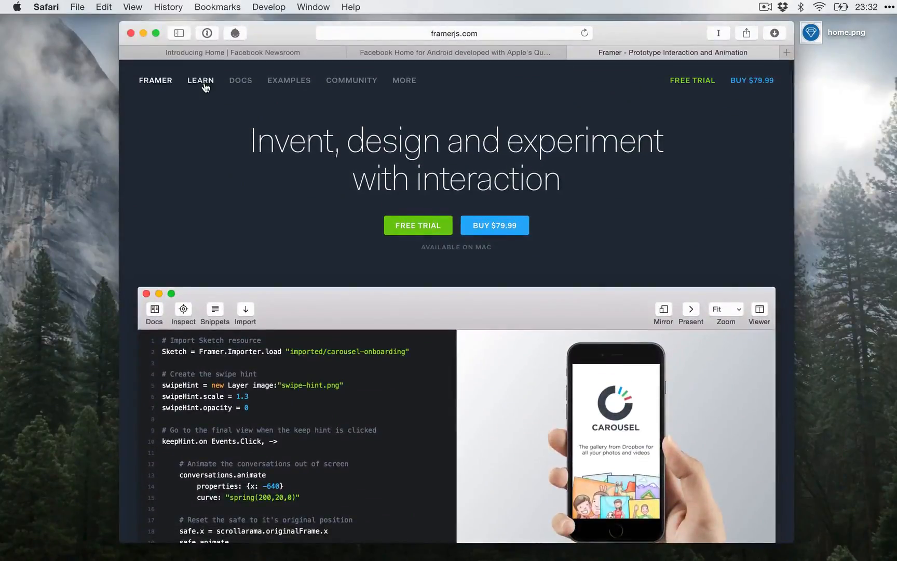
# - Read through Framer's Learn basics page, then bring up Framer Studio from the Dock
pyautogui.click(200, 80)
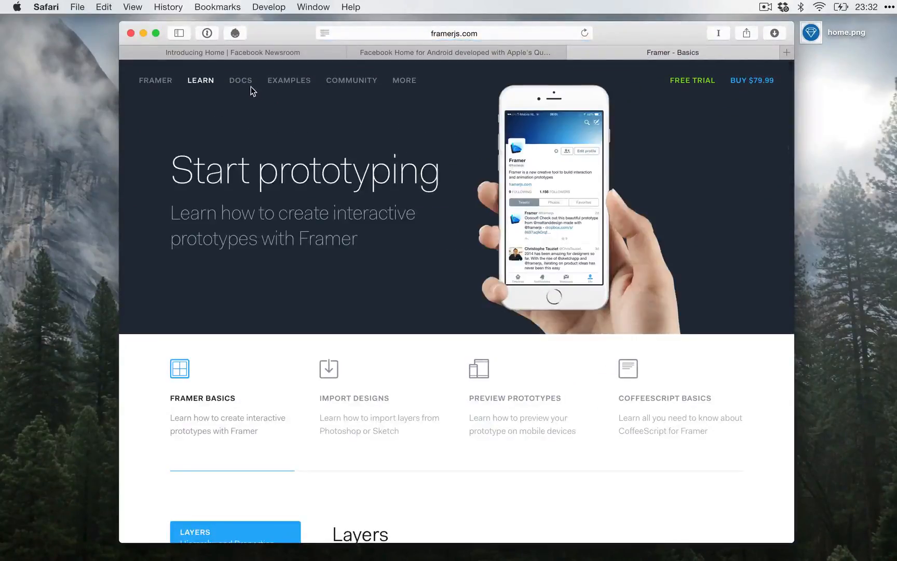
pyautogui.scroll(-3)
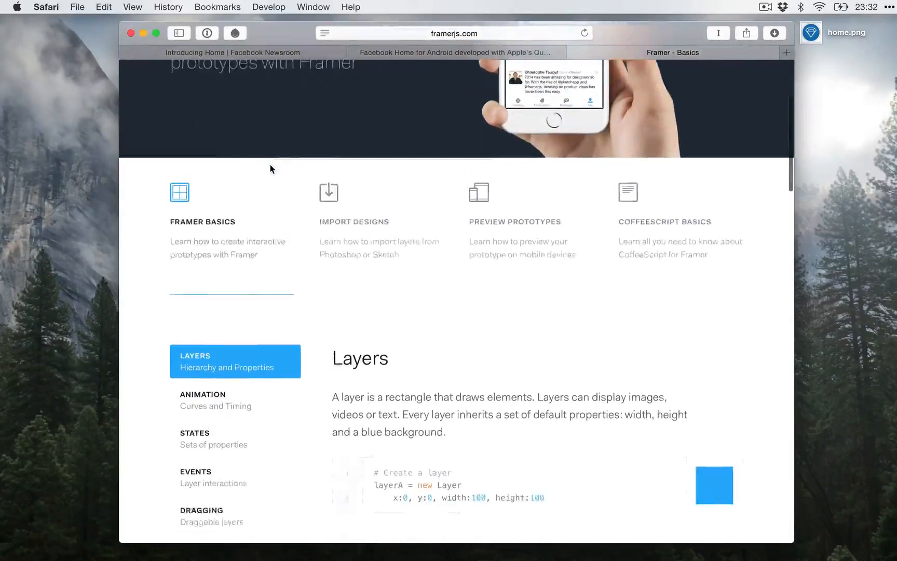
pyautogui.scroll(-3)
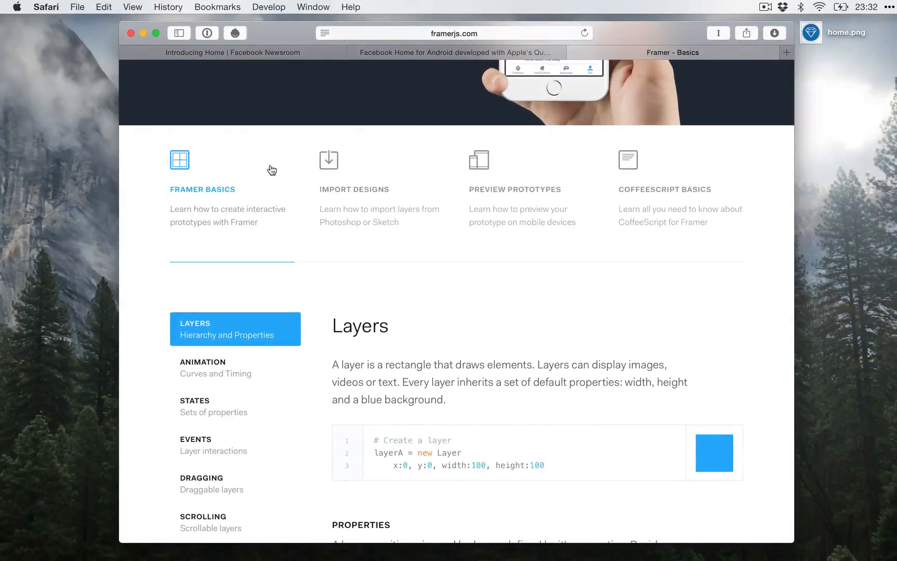
pyautogui.scroll(-3)
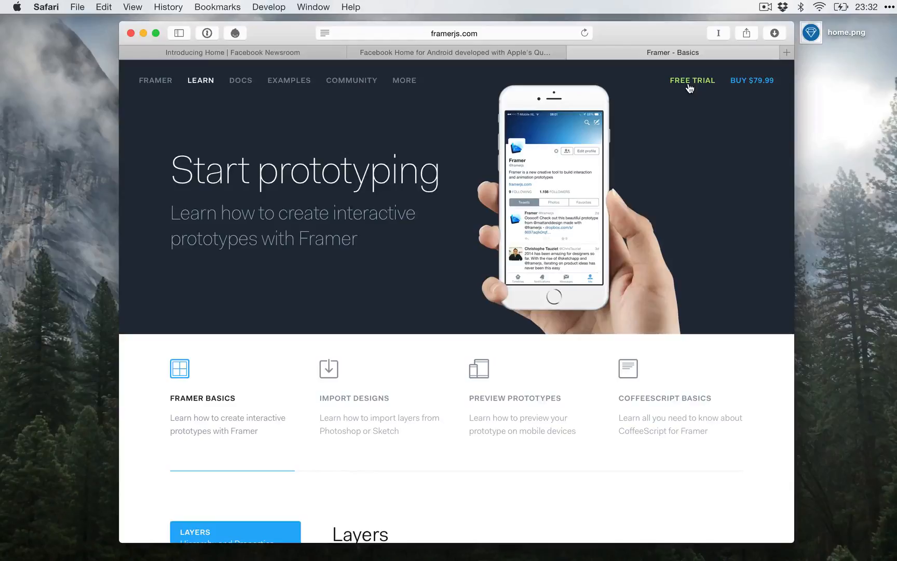
pyautogui.scroll(-3)
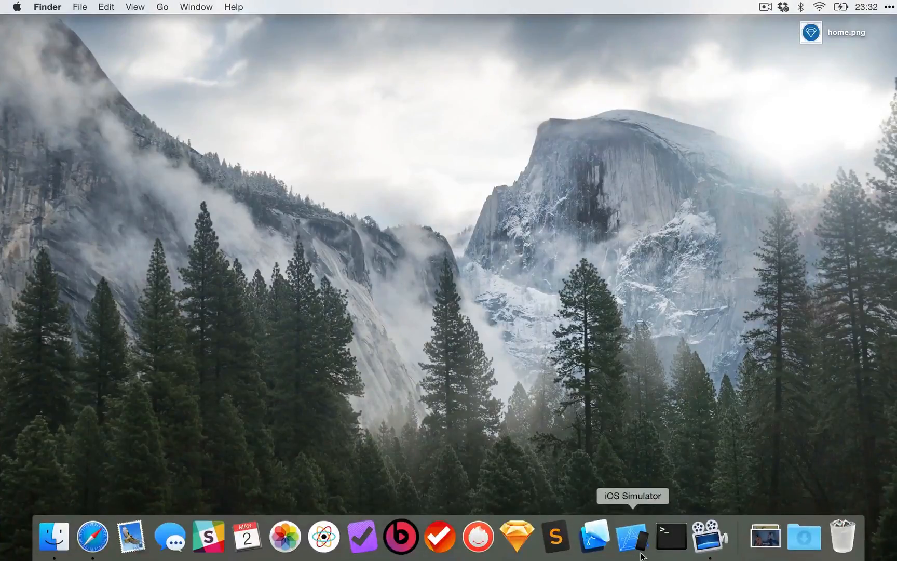
pyautogui.click(631, 537)
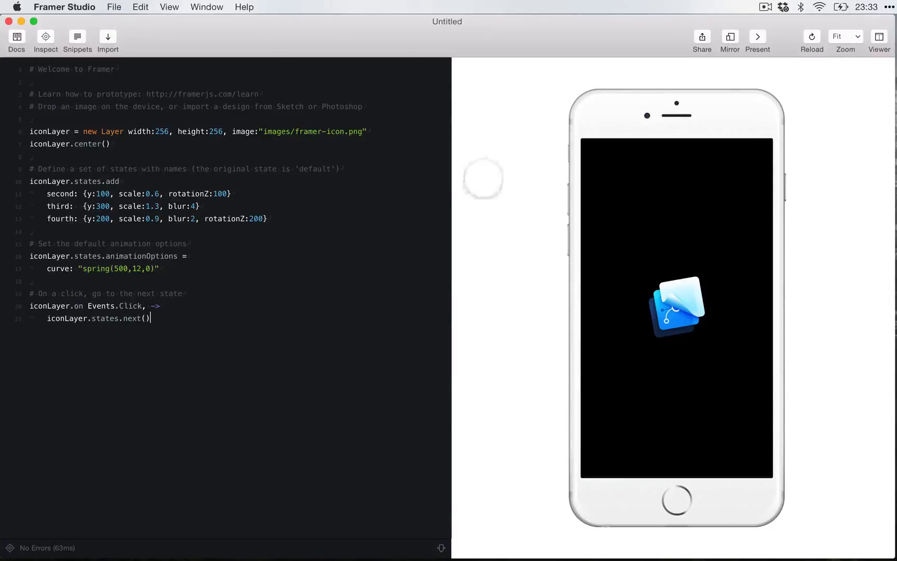
pyautogui.moveTo(296, 253)
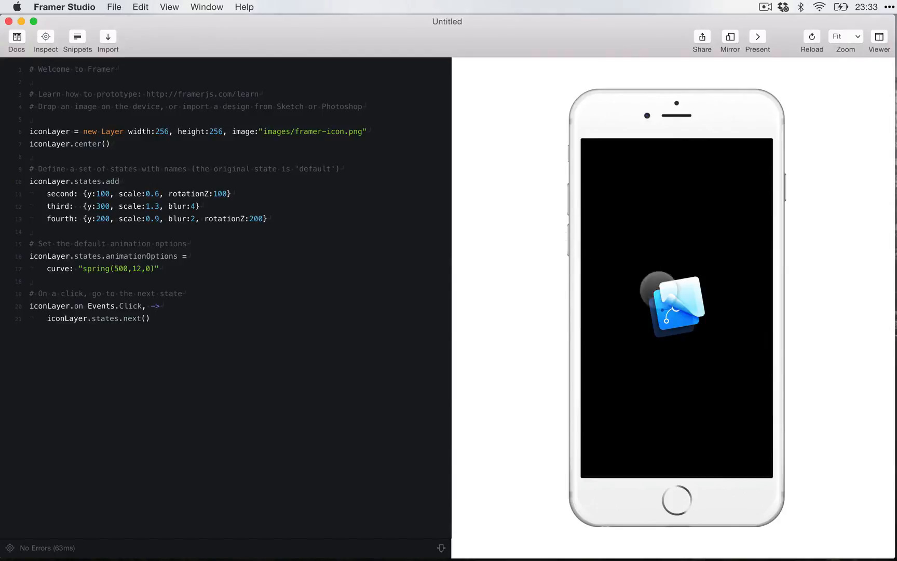
pyautogui.click(676, 304)
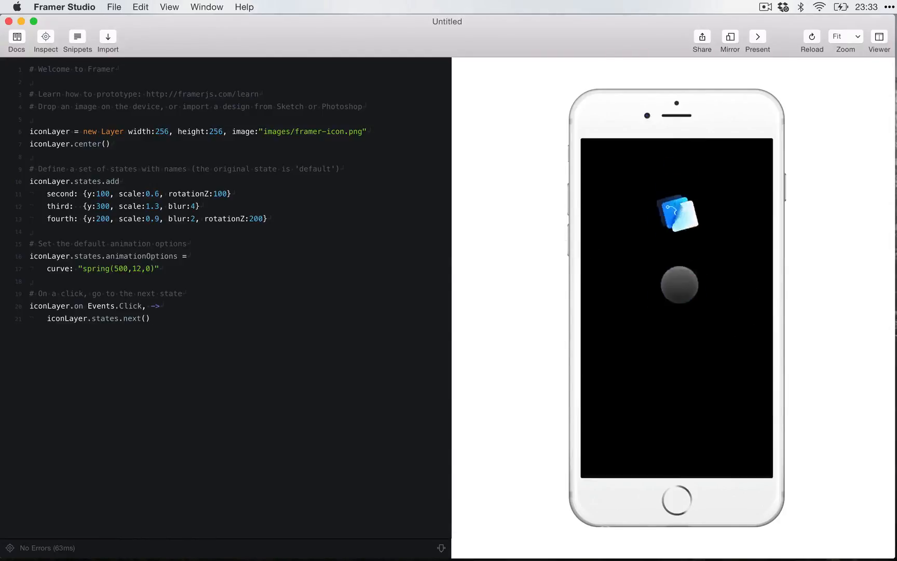
pyautogui.click(678, 214)
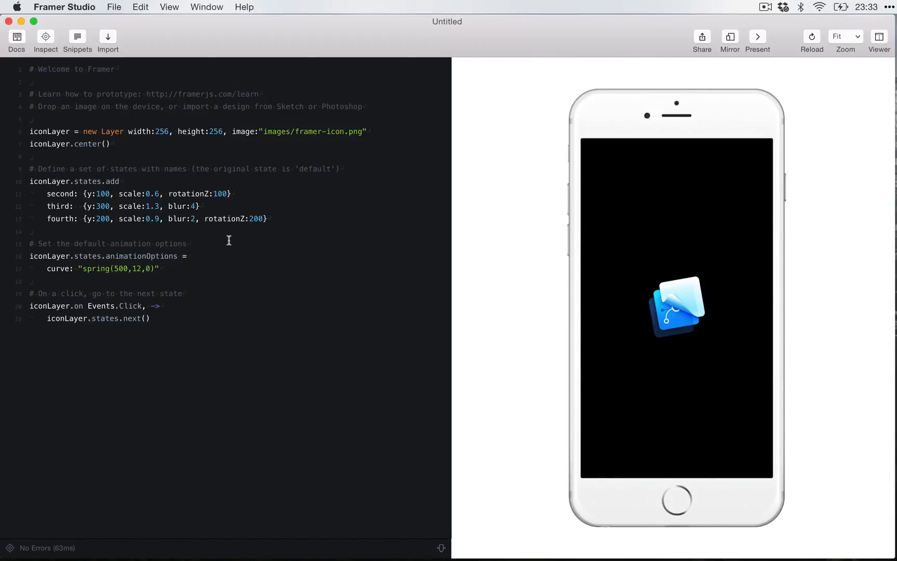
pyautogui.moveTo(325, 249)
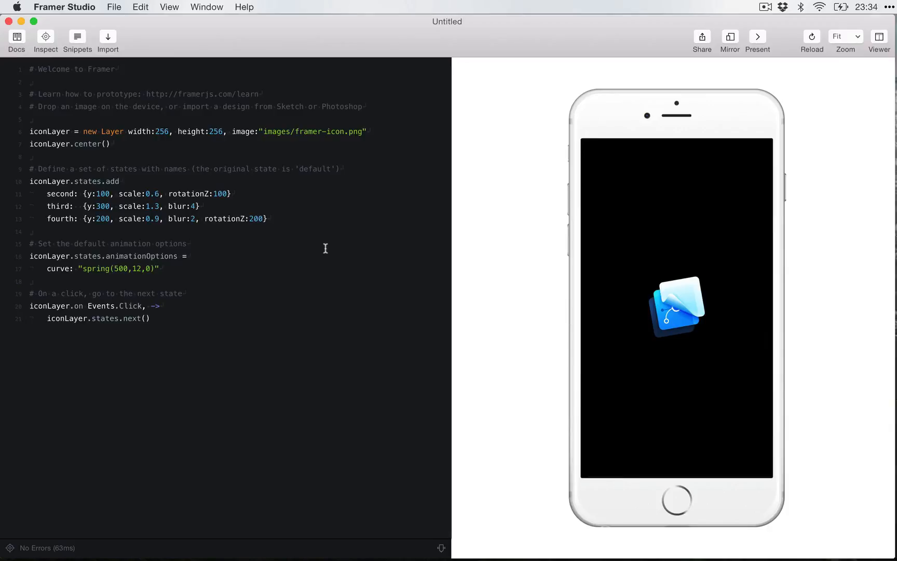
pyautogui.moveTo(136, 153)
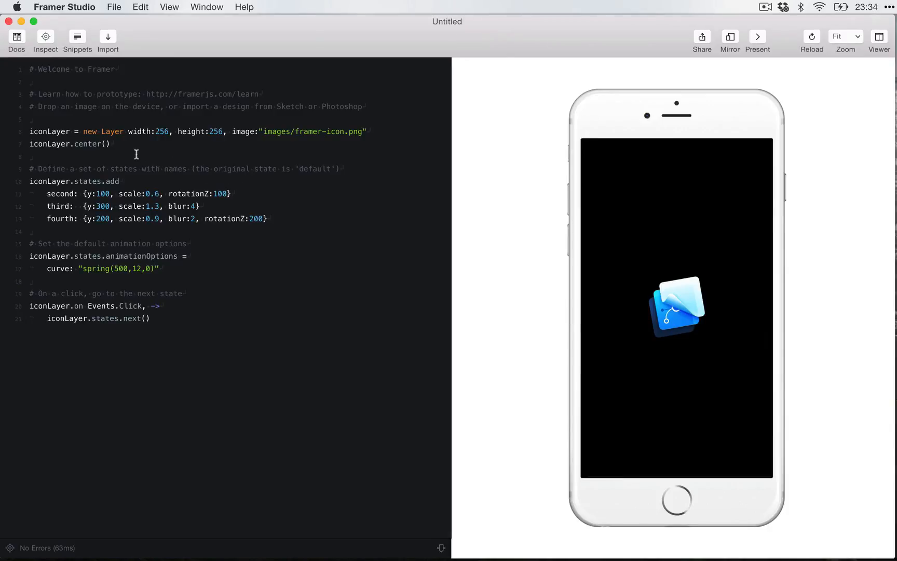
pyautogui.moveTo(48, 134)
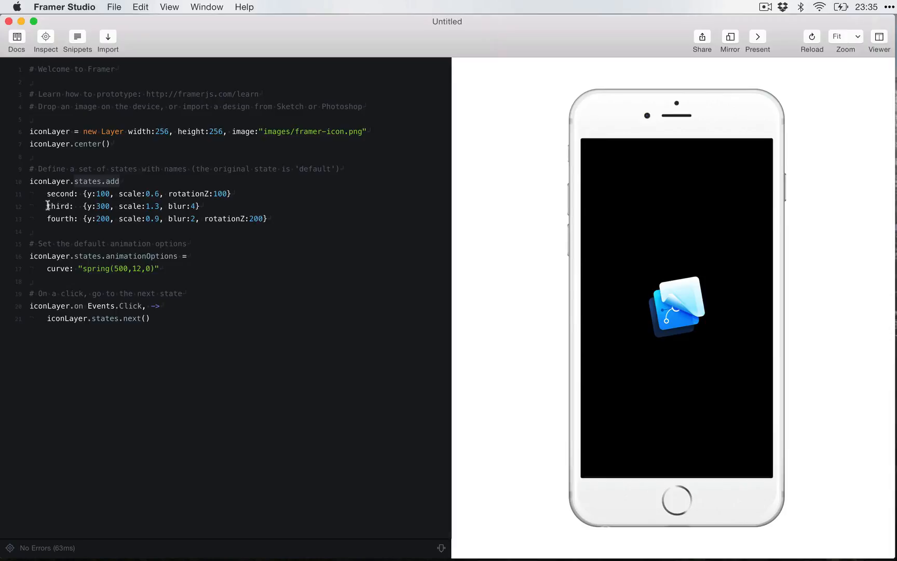
pyautogui.moveTo(240, 190)
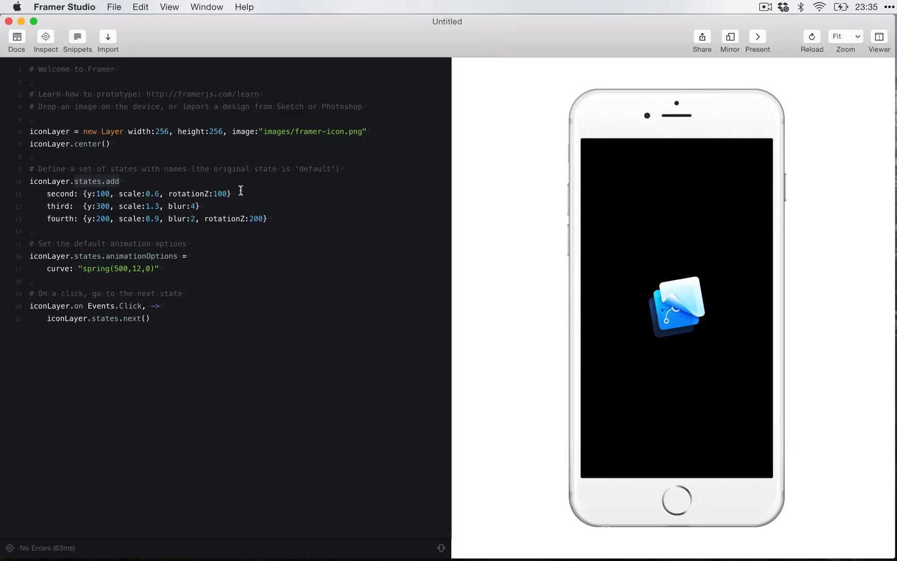
pyautogui.click(230, 193)
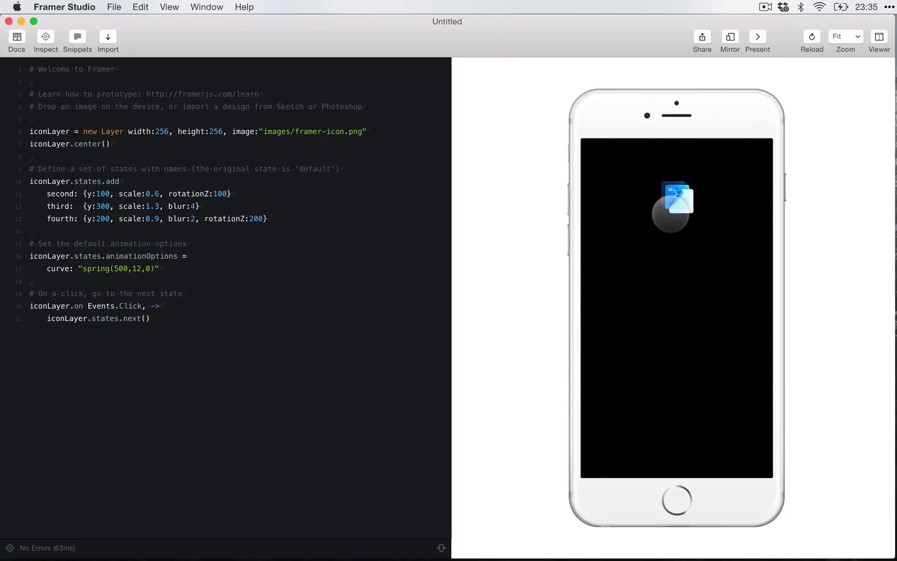
pyautogui.click(674, 206)
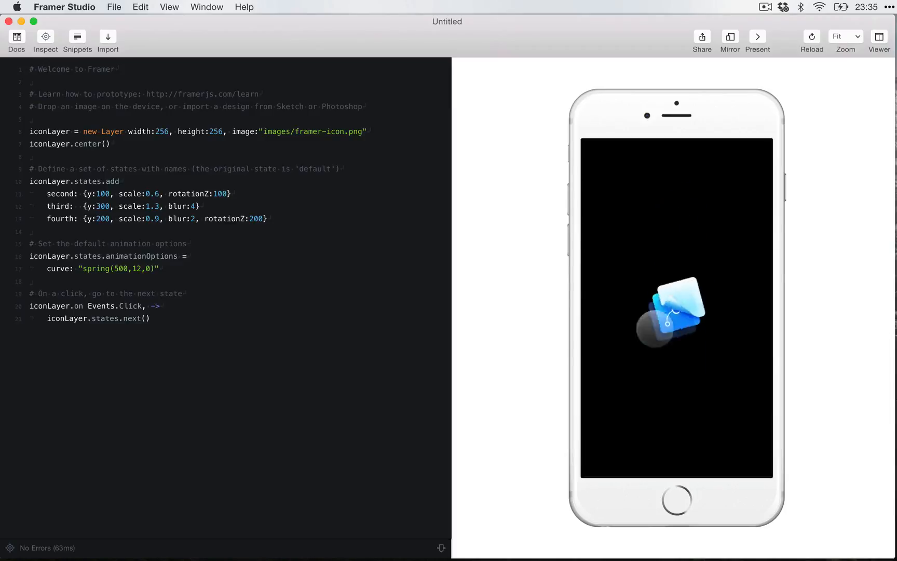
pyautogui.click(675, 306)
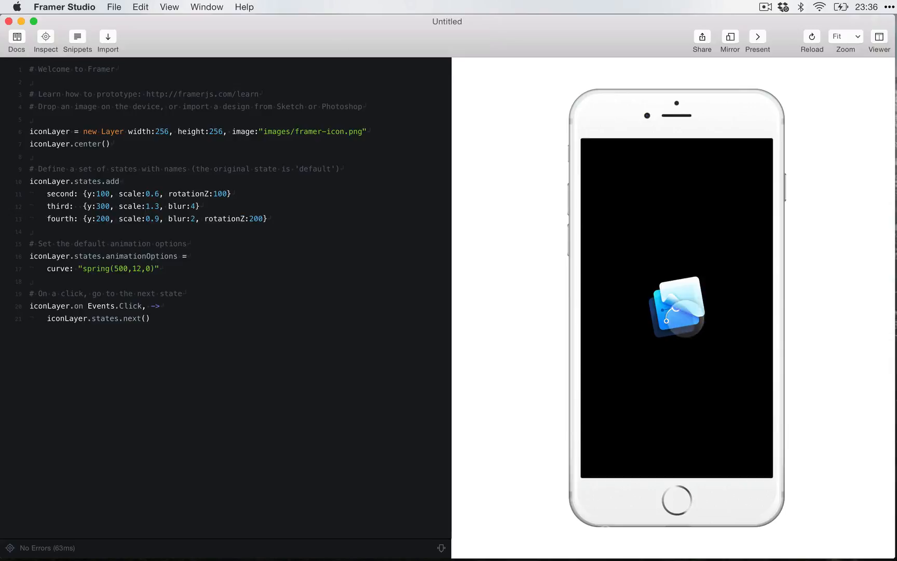
pyautogui.click(676, 304)
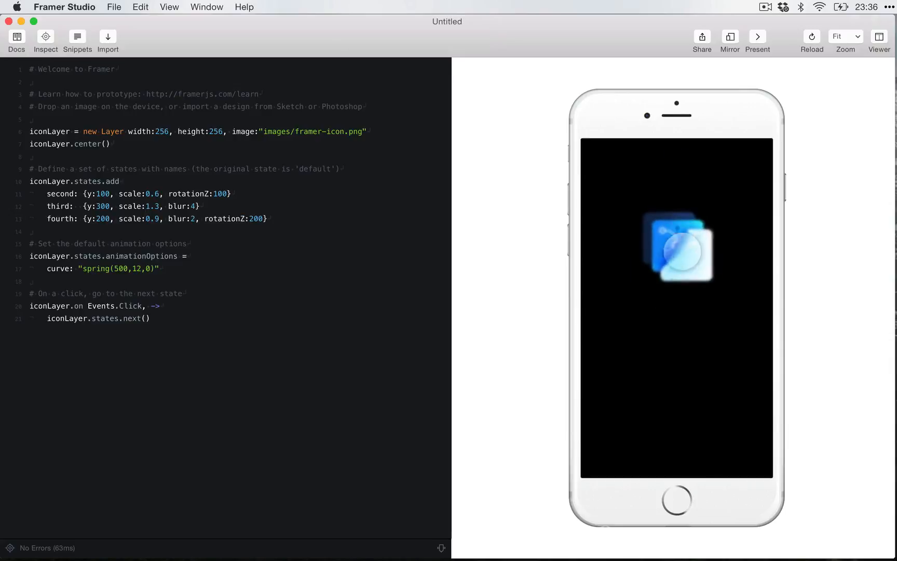
pyautogui.click(675, 247)
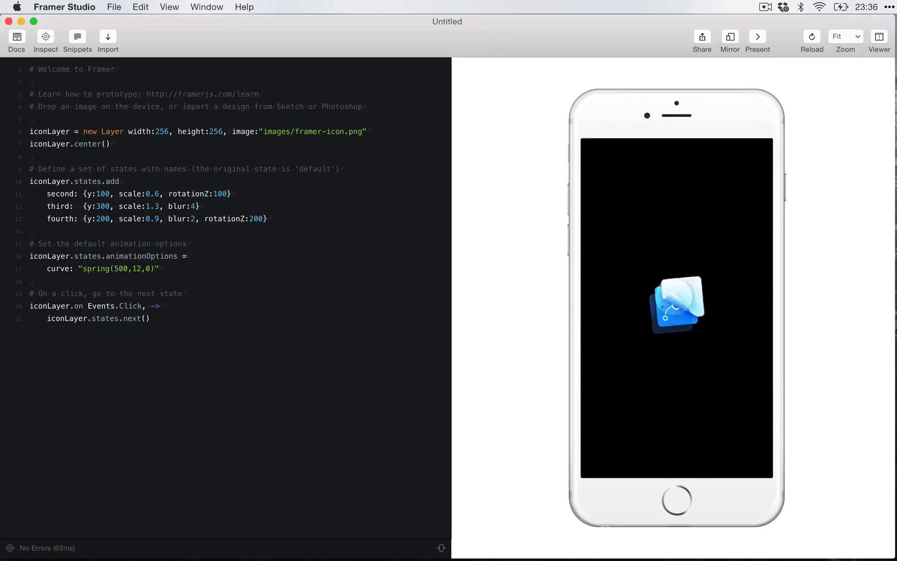
pyautogui.click(677, 303)
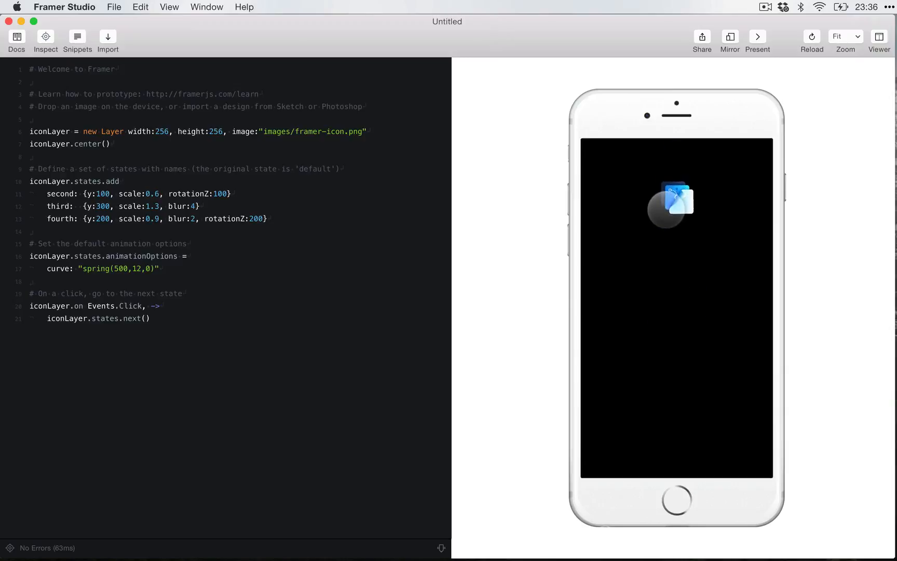
pyautogui.click(675, 204)
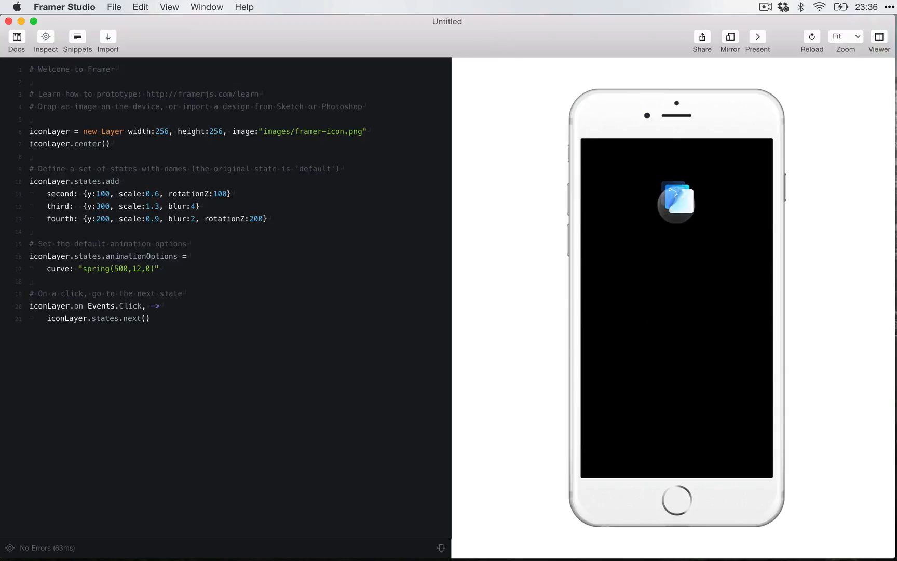
pyautogui.click(675, 201)
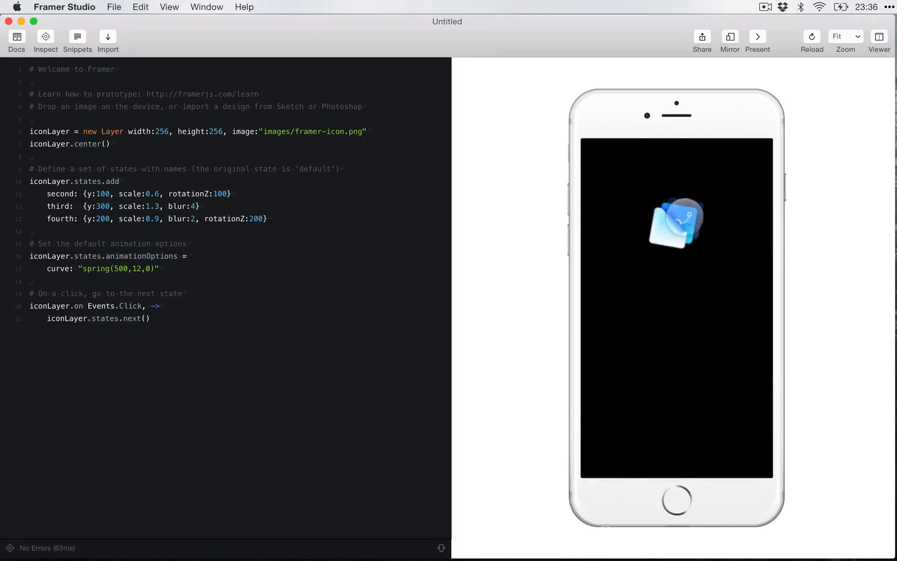
pyautogui.click(676, 224)
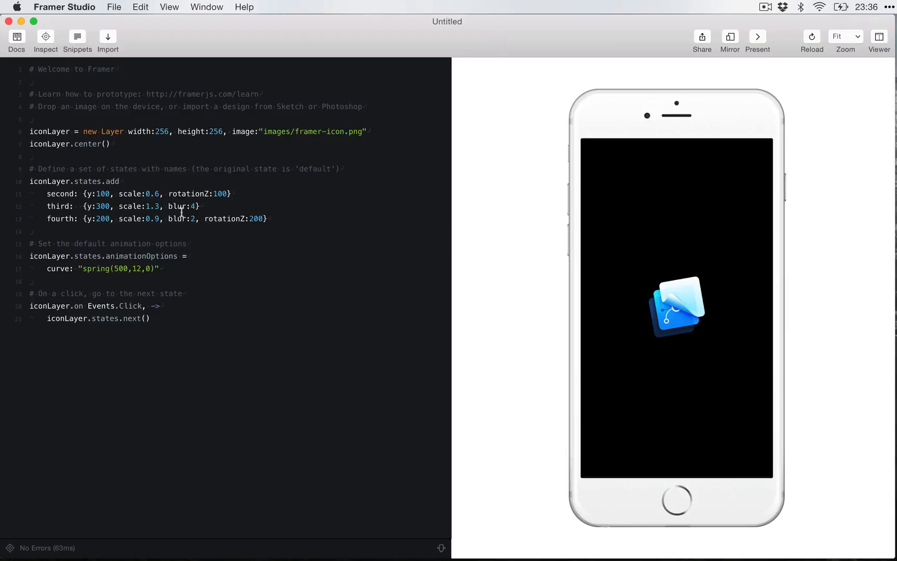
pyautogui.moveTo(181, 212)
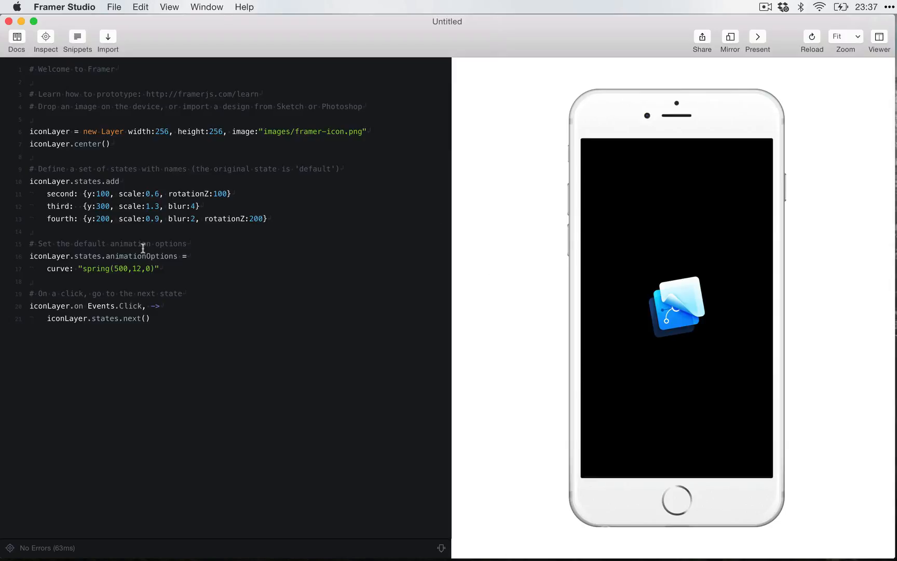
pyautogui.moveTo(305, 290)
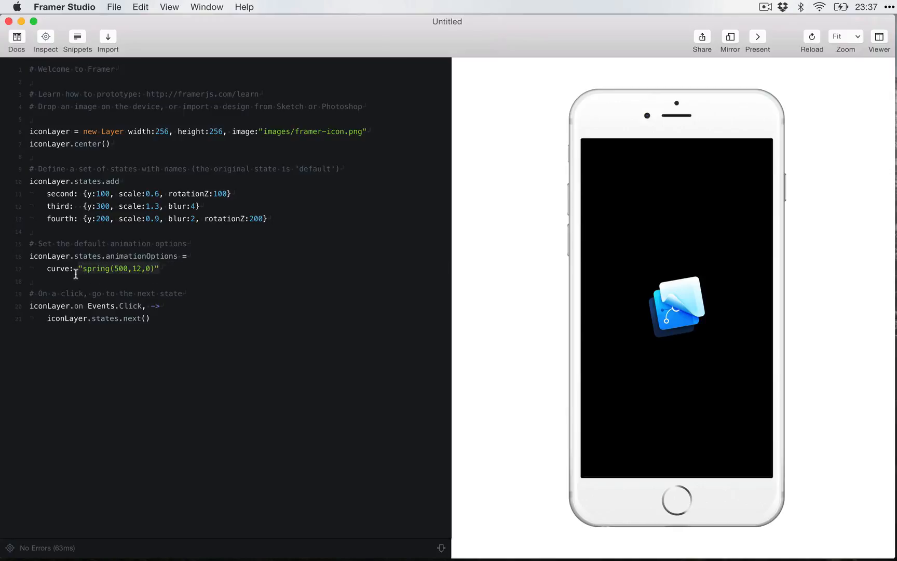
pyautogui.click(677, 305)
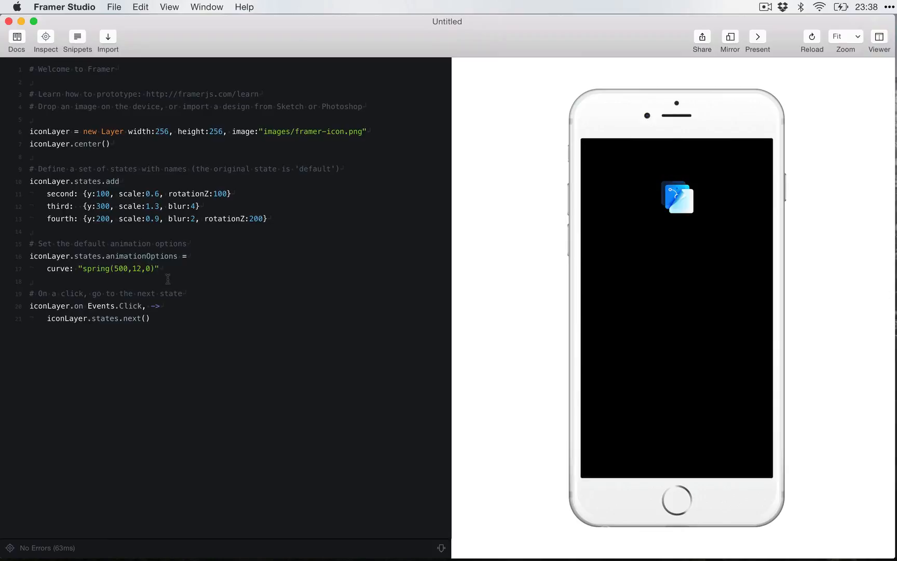
pyautogui.click(159, 268)
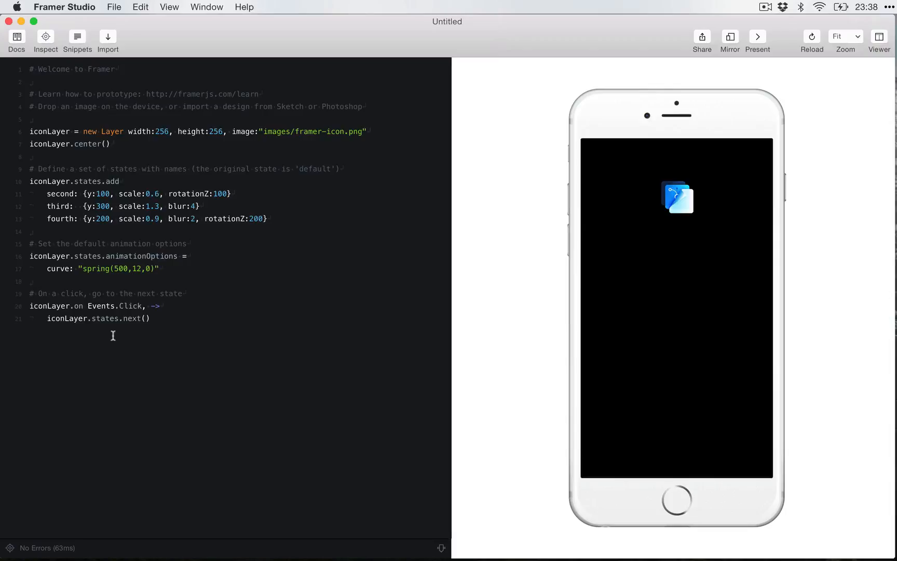
pyautogui.click(160, 269)
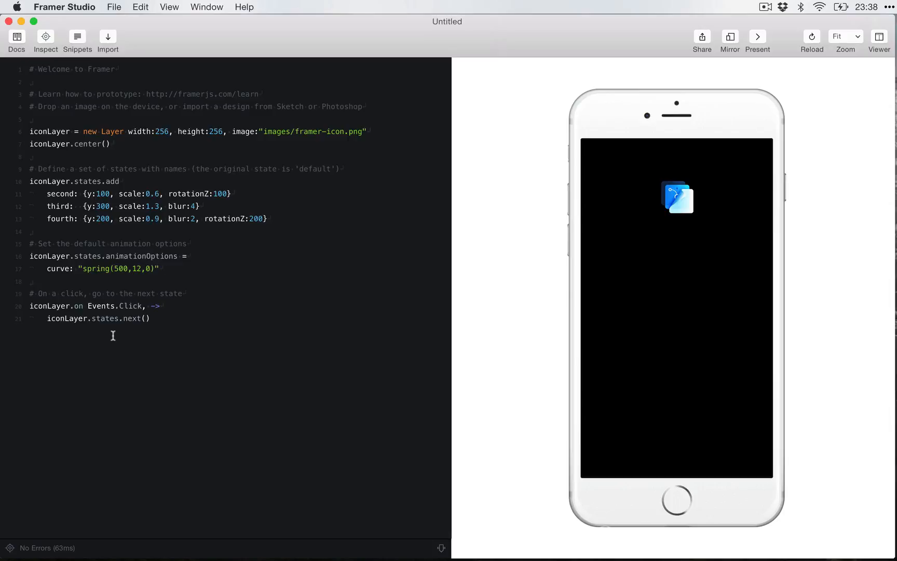
pyautogui.click(158, 269)
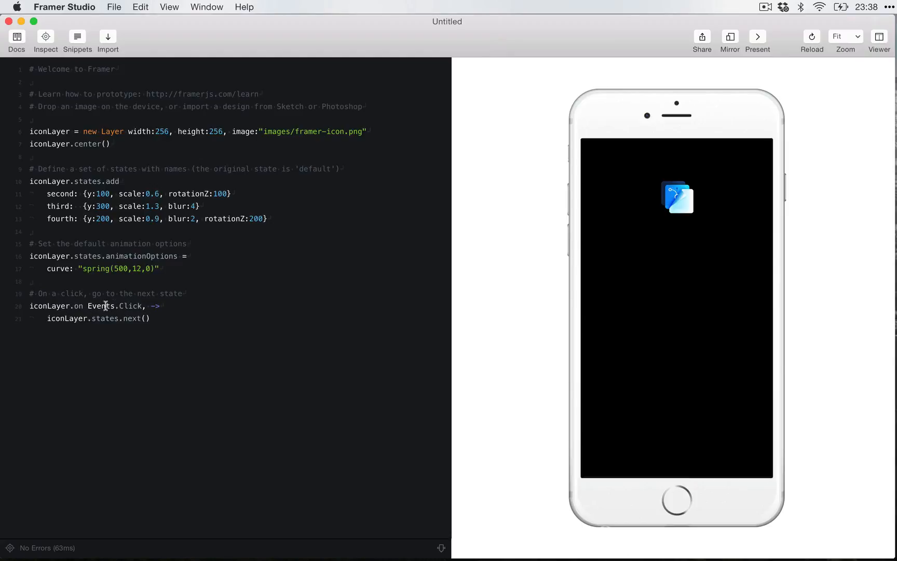
pyautogui.moveTo(63, 305)
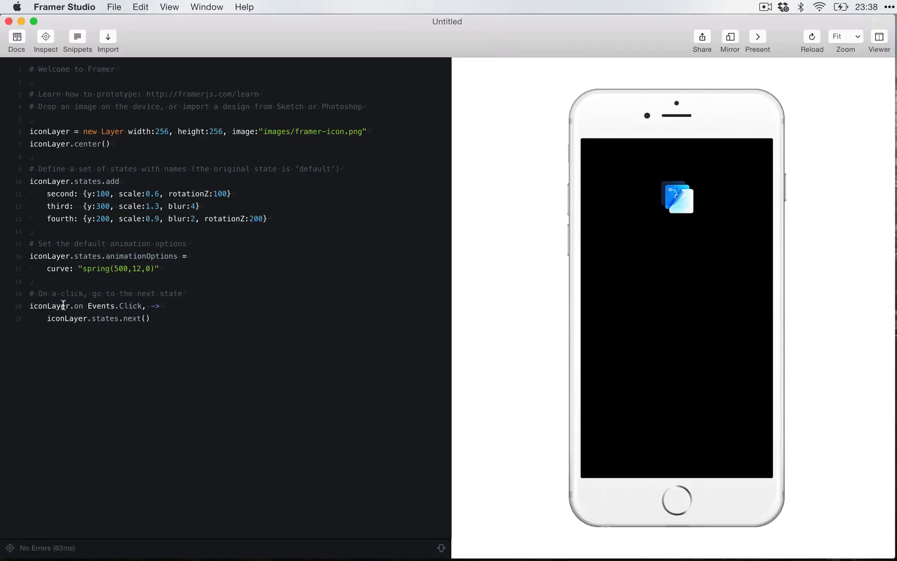
pyautogui.moveTo(68, 326)
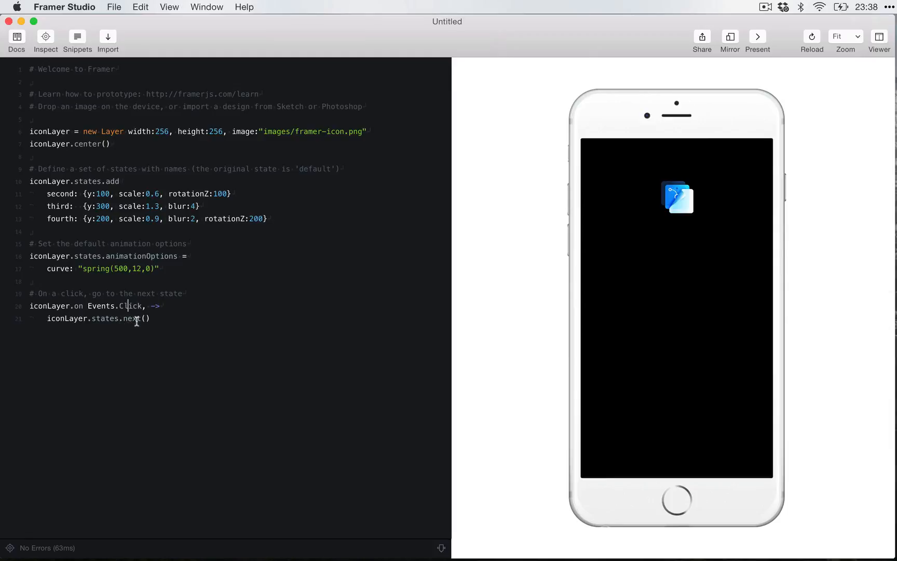
pyautogui.click(677, 198)
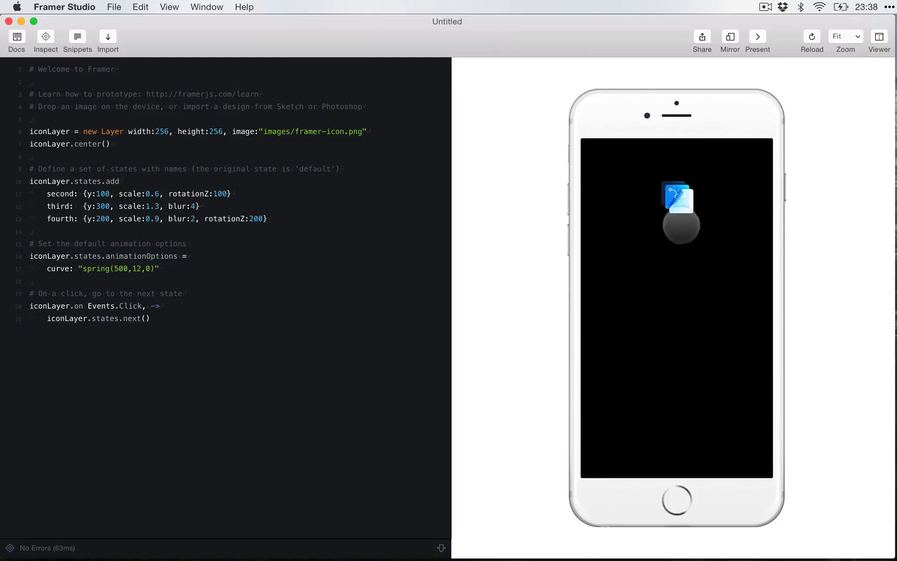
pyautogui.click(680, 199)
pyautogui.write('1')
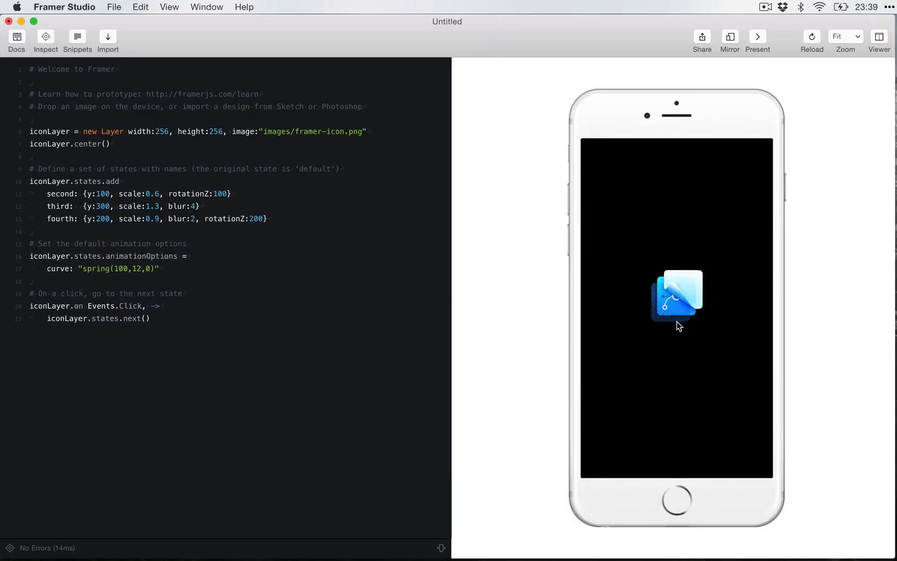
pyautogui.click(678, 296)
pyautogui.write('3')
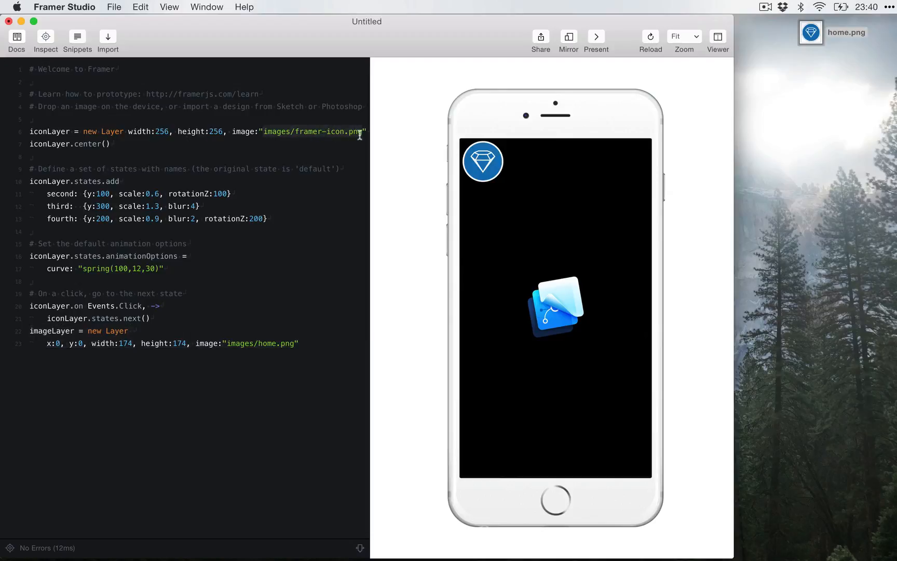
pyautogui.moveTo(230, 349)
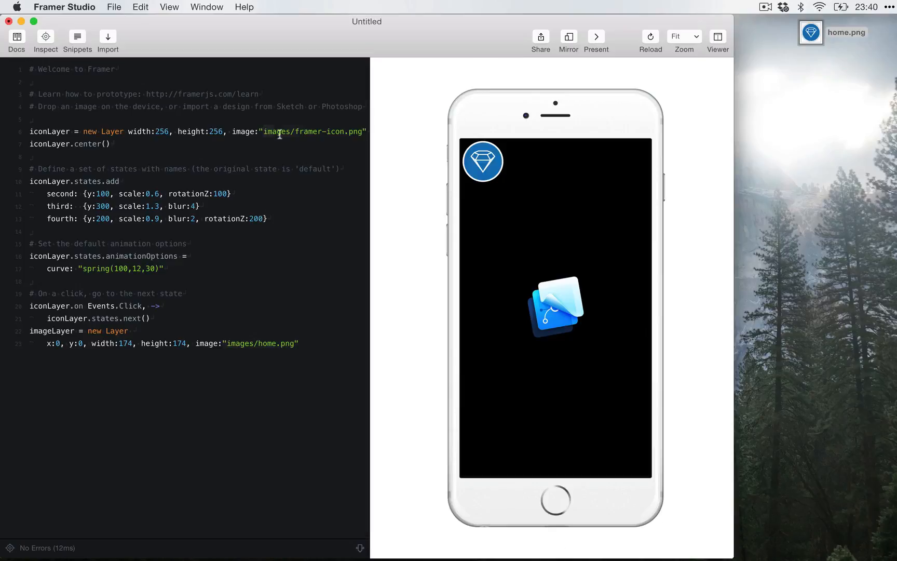
# - Remove the imageLayer code, then click the home.png icon eight times to cycle its states
pyautogui.press('cmd+v')
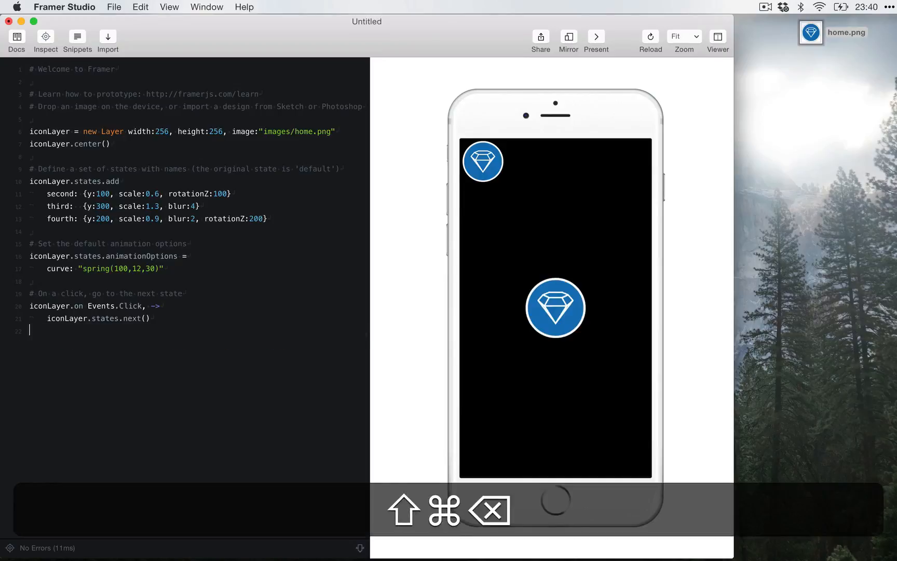
pyautogui.click(554, 308)
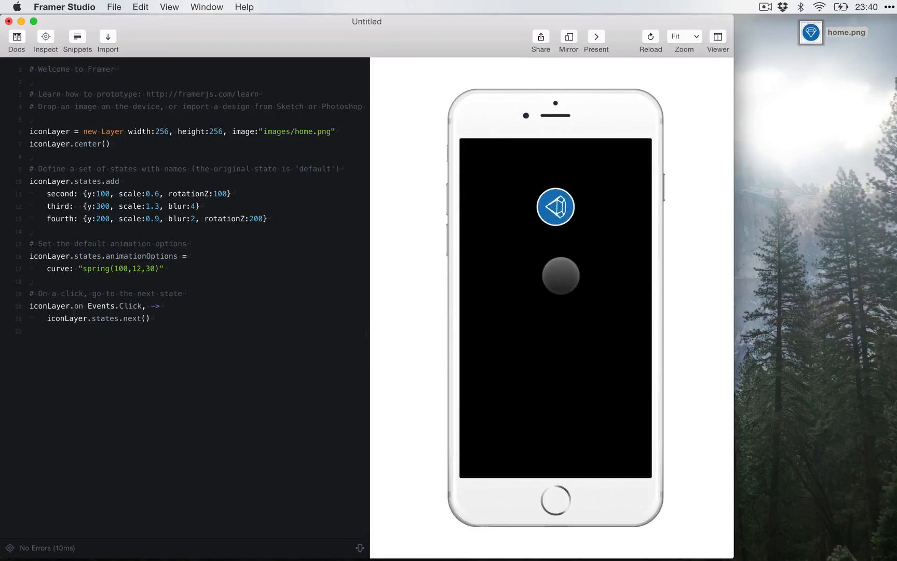
pyautogui.click(555, 207)
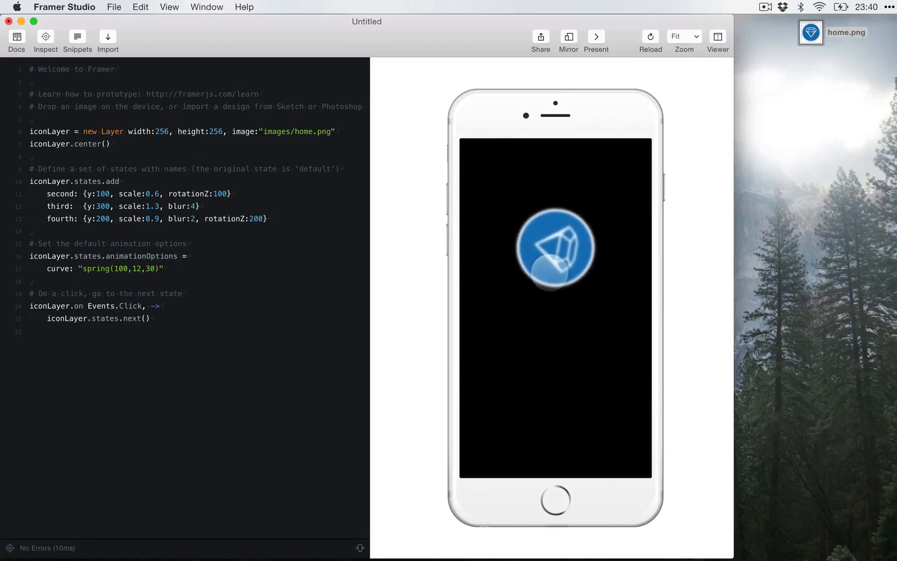
pyautogui.click(554, 247)
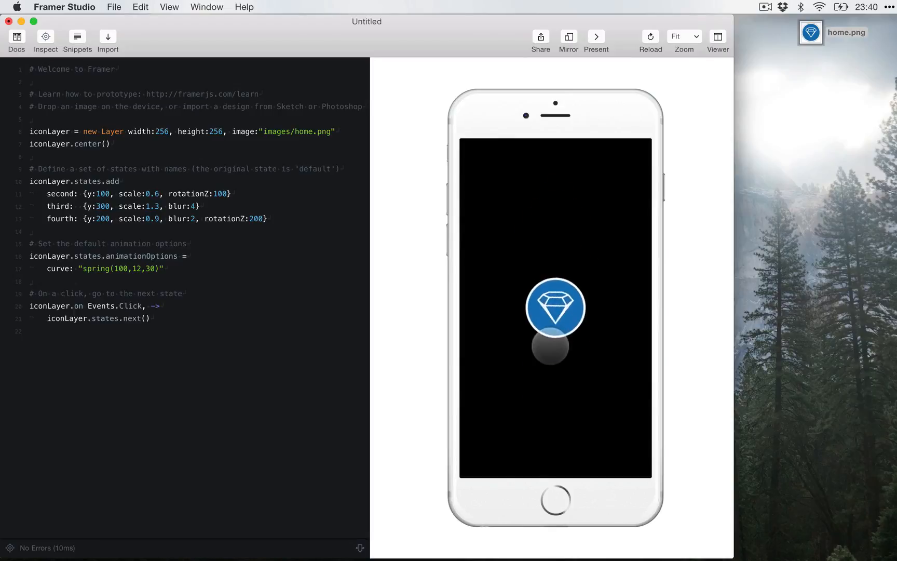
pyautogui.click(554, 307)
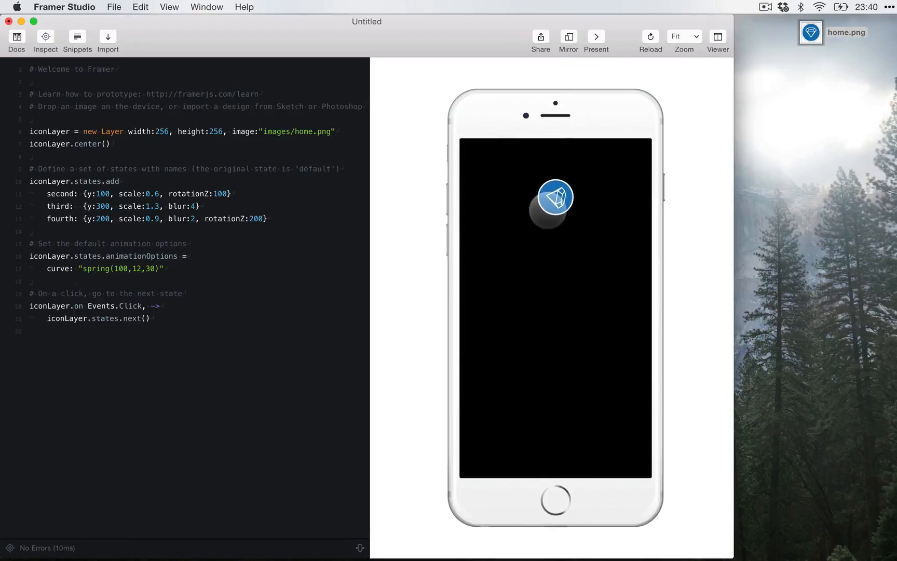
pyautogui.click(554, 197)
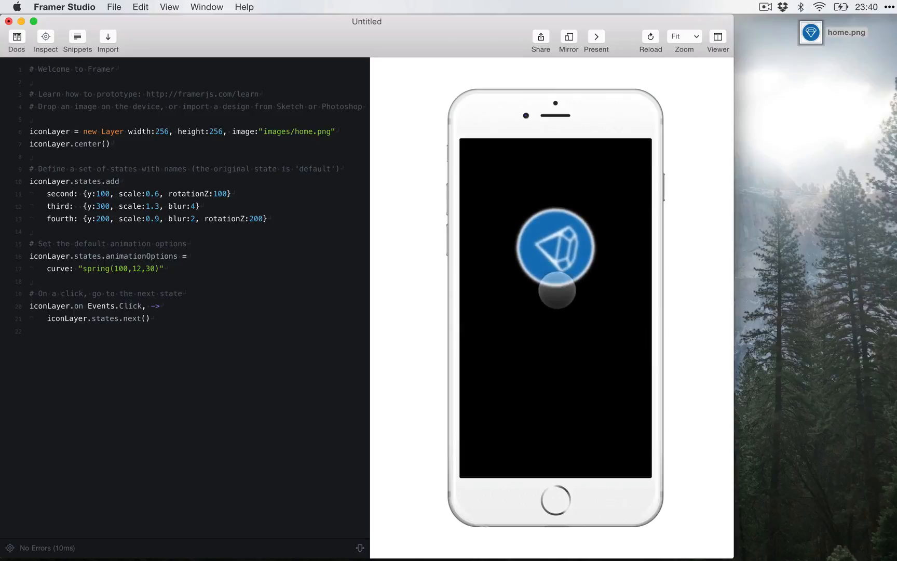
pyautogui.click(554, 246)
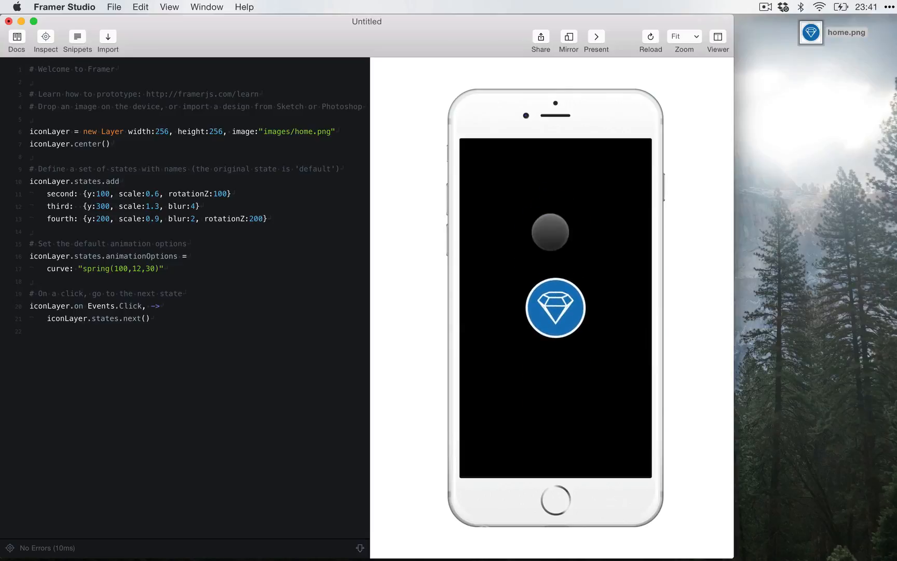
pyautogui.click(555, 308)
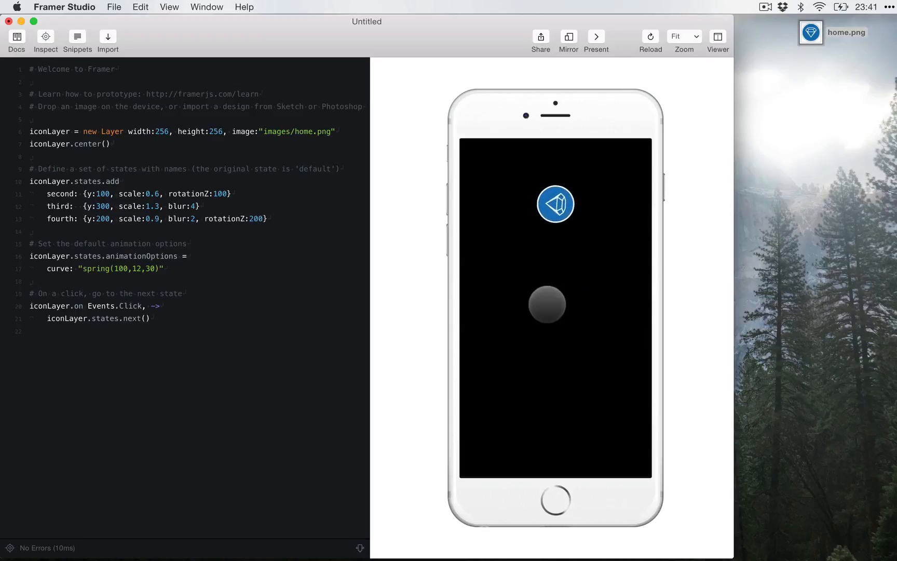
pyautogui.click(555, 204)
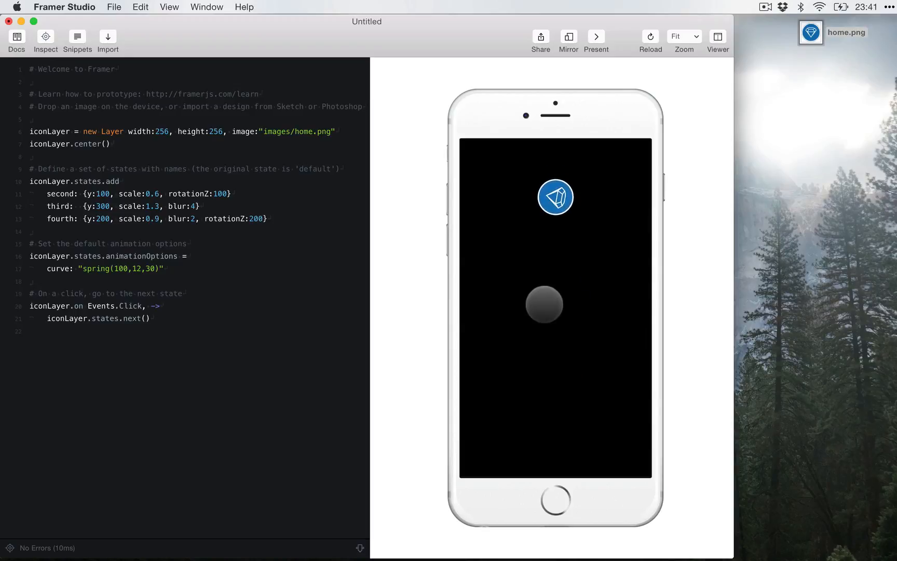